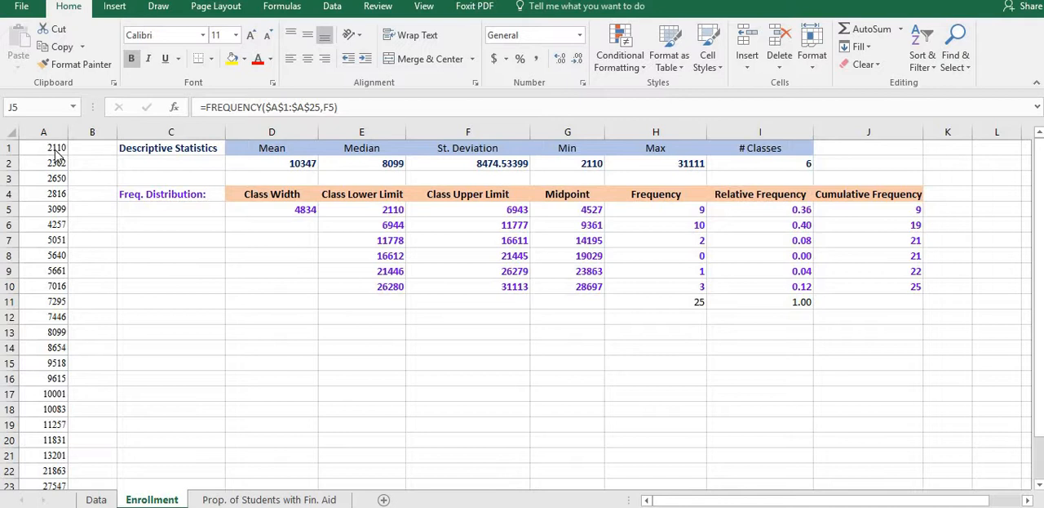
Step: Start selecting the enrollment values at cell A1, extending down to A25
left_click(44, 148)
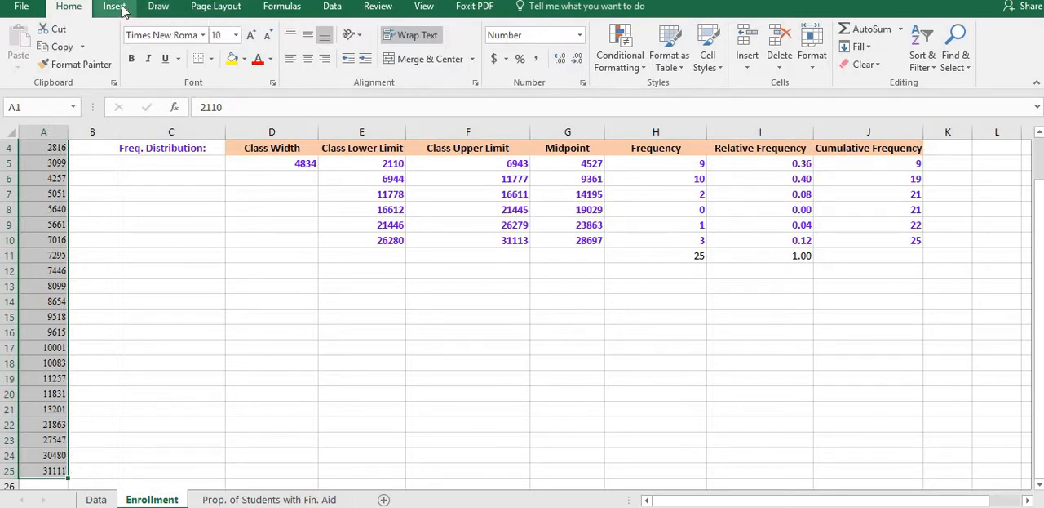
Step: Insert a Histogram statistic chart of the enrollment values, titled Enrollment
left_click(114, 6)
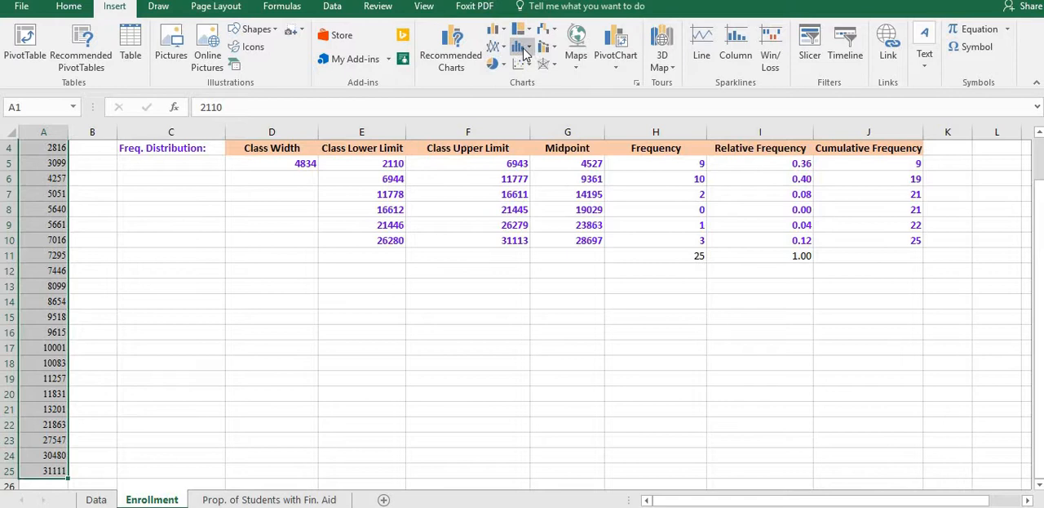
mouse_move(522, 49)
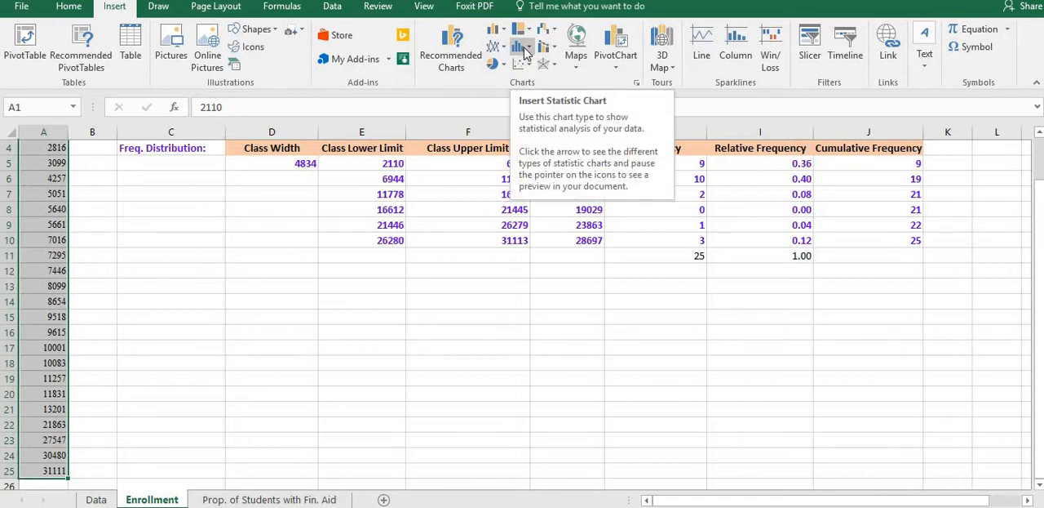
left_click(532, 96)
type("Enrollment")
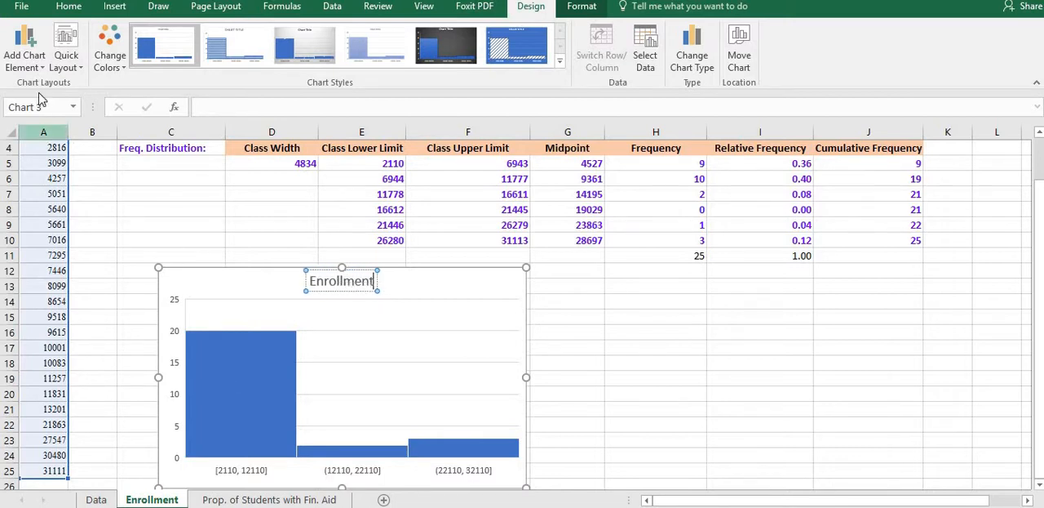
Step: Add a primary vertical axis title to the histogram and rename it Frequency
left_click(24, 44)
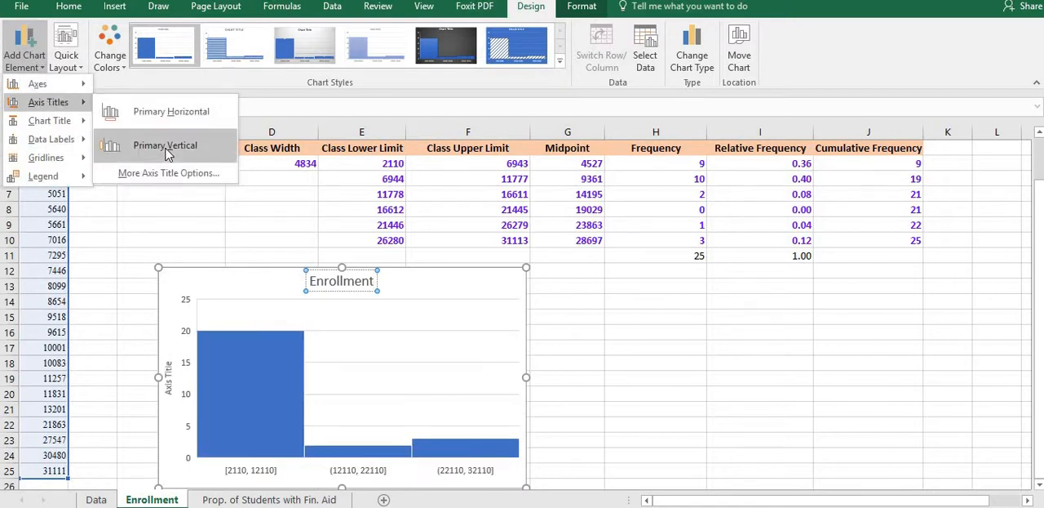
left_click(164, 145)
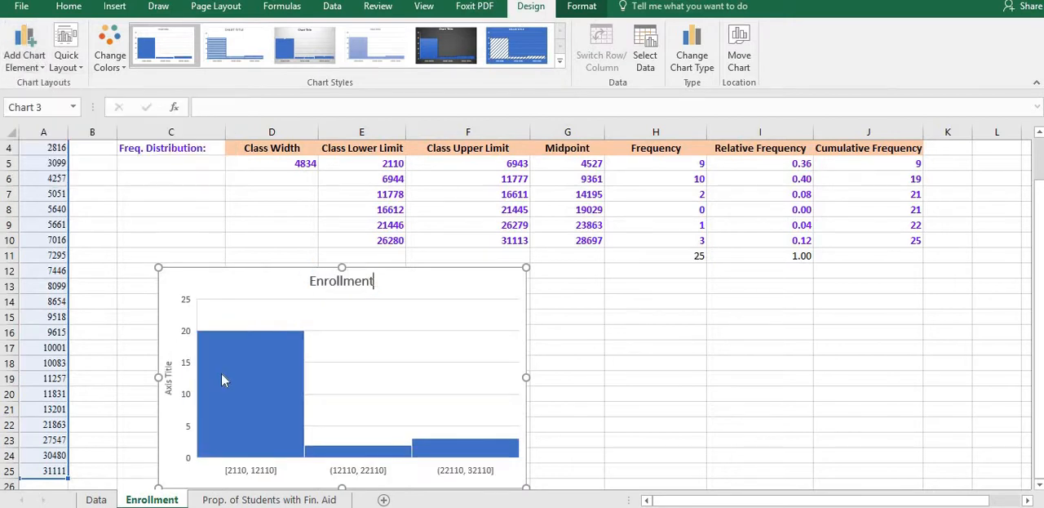
left_click(169, 377)
type("Frequency")
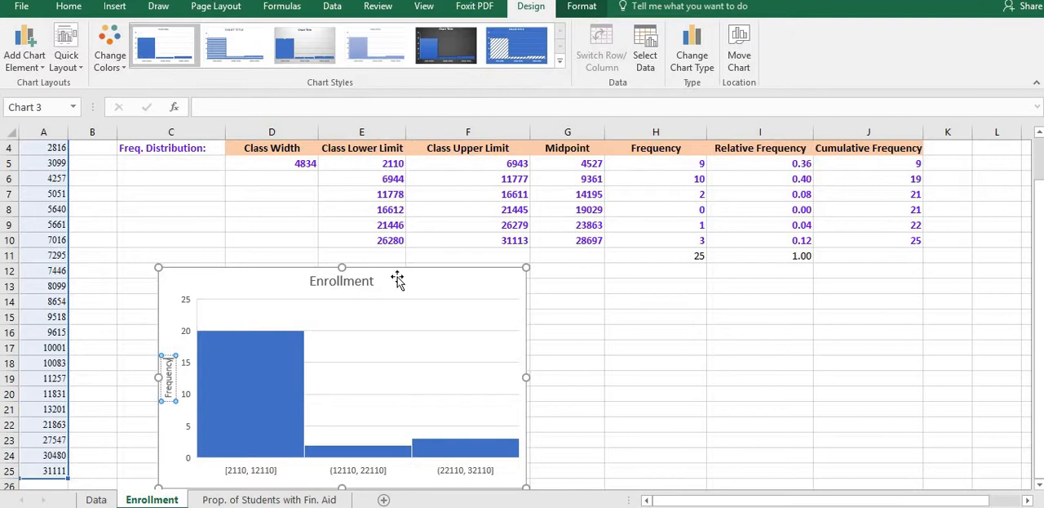
mouse_move(394, 275)
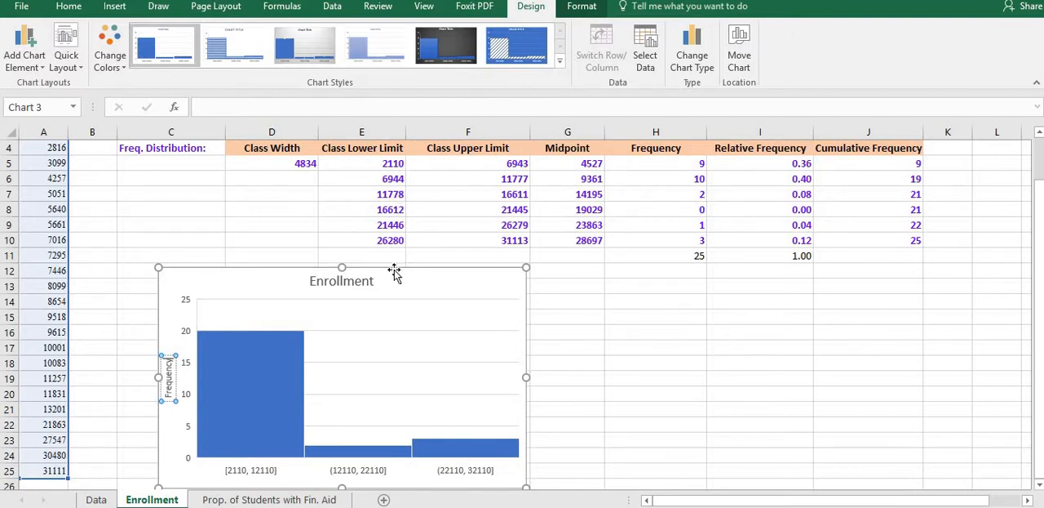
mouse_move(394, 178)
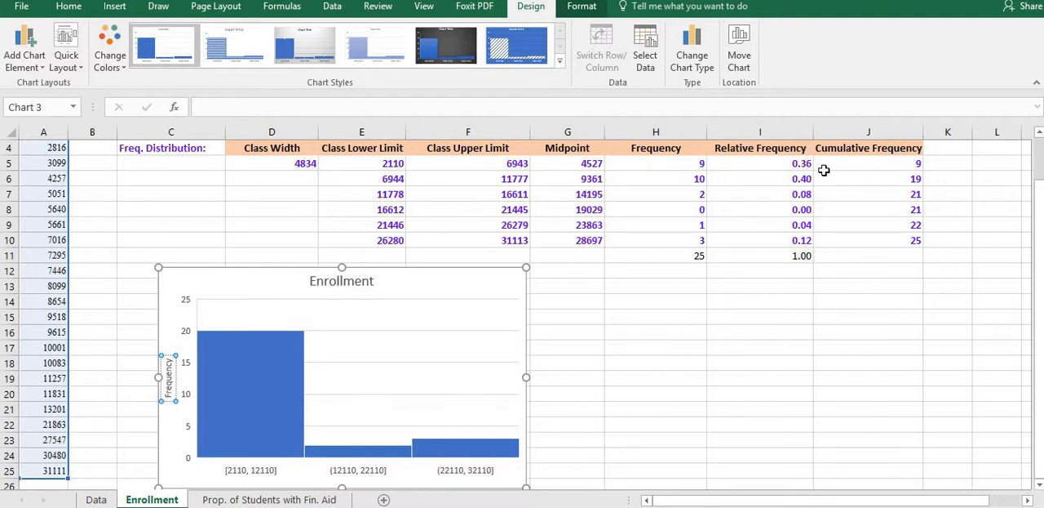
mouse_move(471, 162)
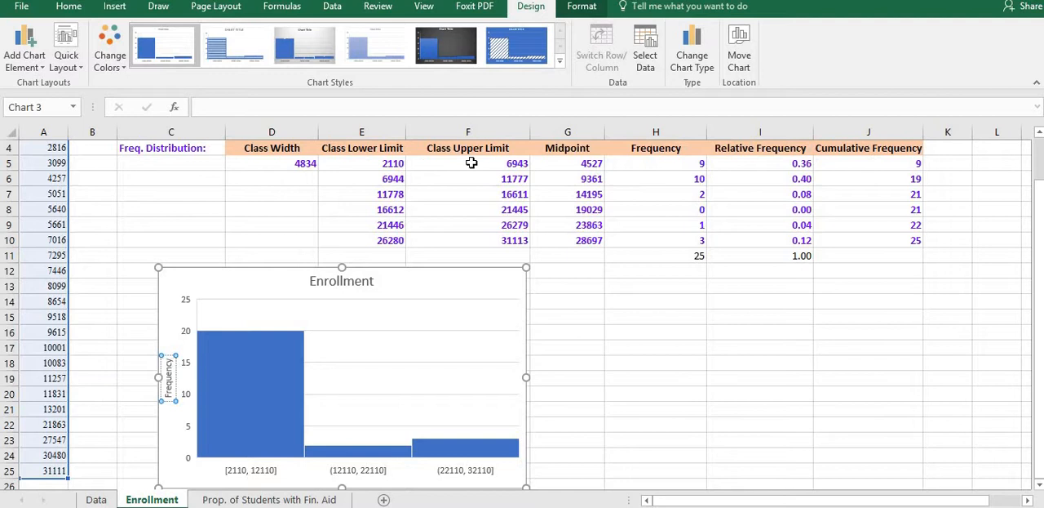
mouse_move(772, 169)
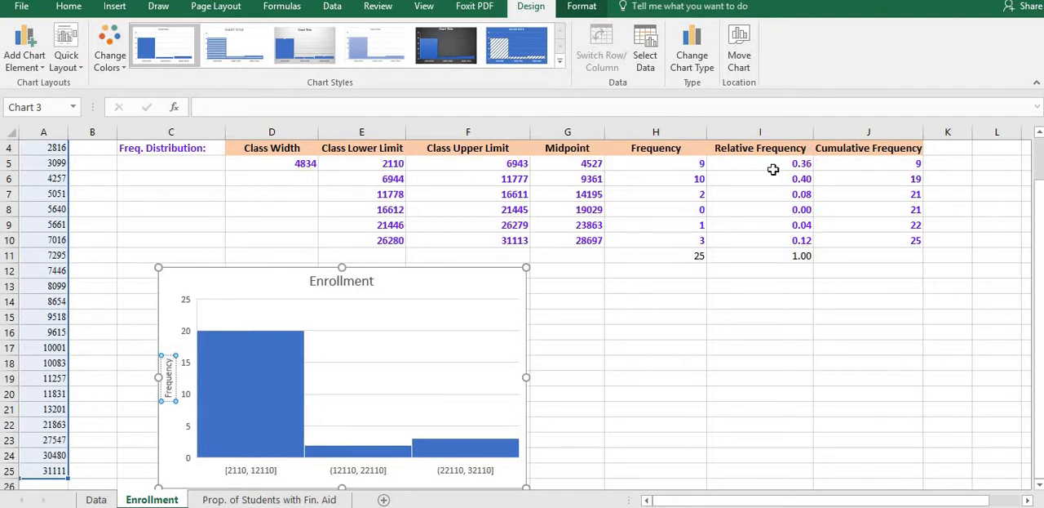
mouse_move(877, 232)
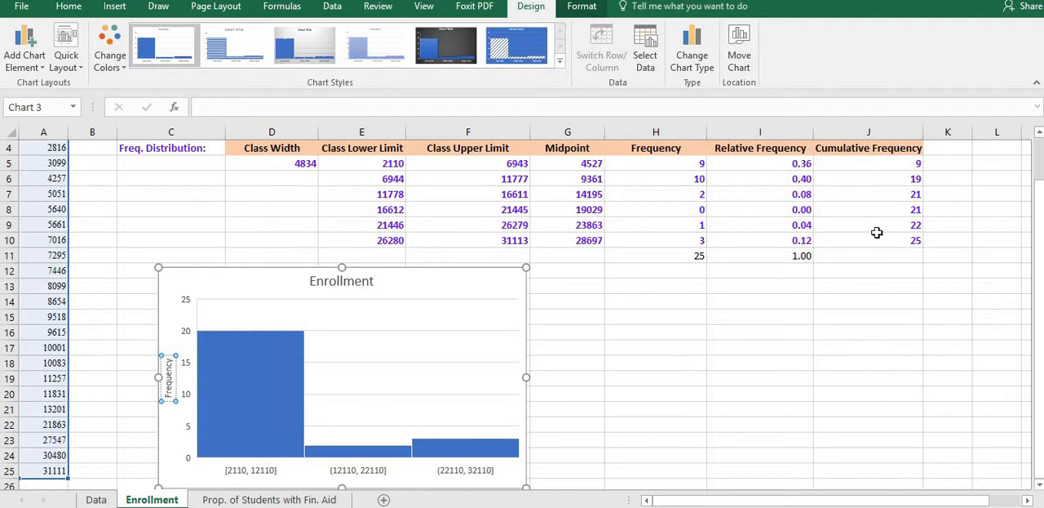
mouse_move(710, 178)
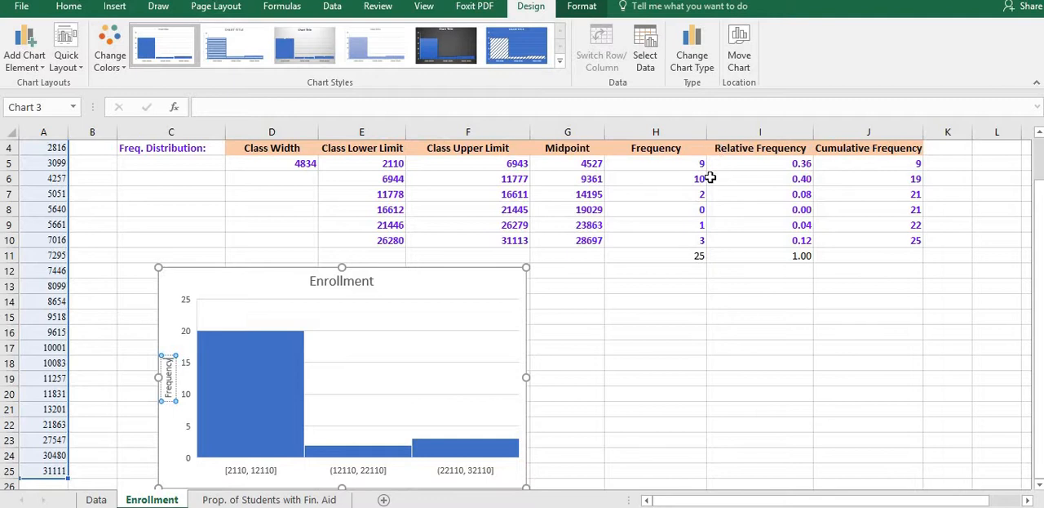
mouse_move(690, 219)
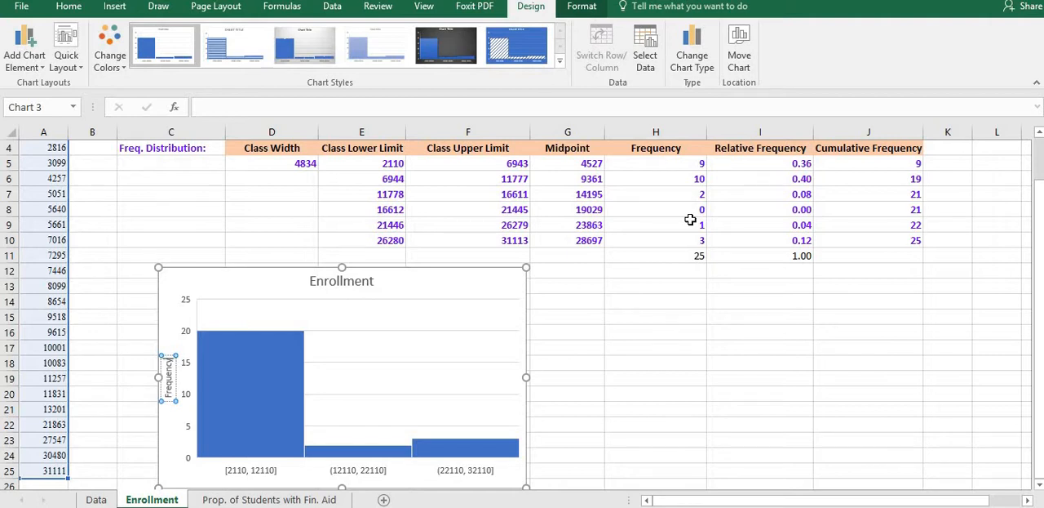
mouse_move(424, 269)
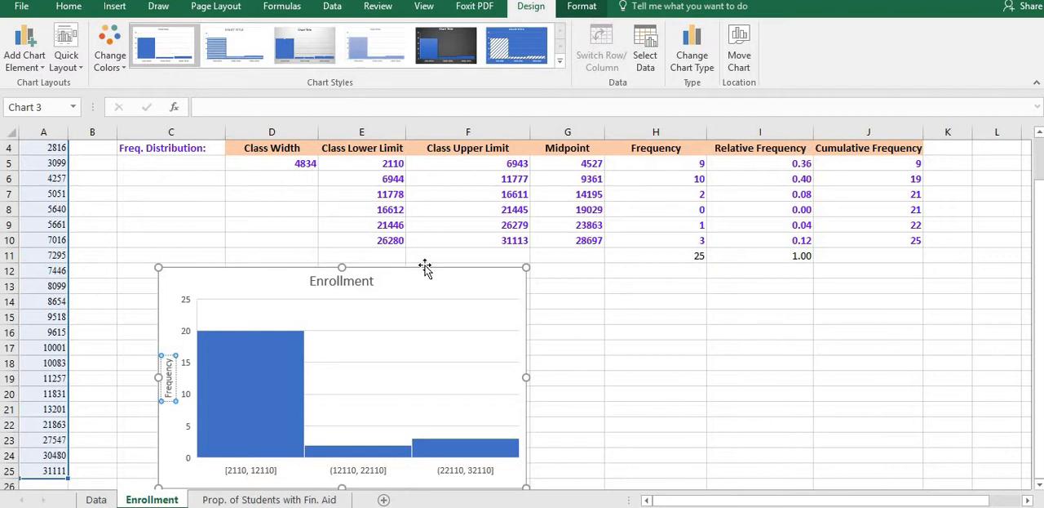
mouse_move(746, 164)
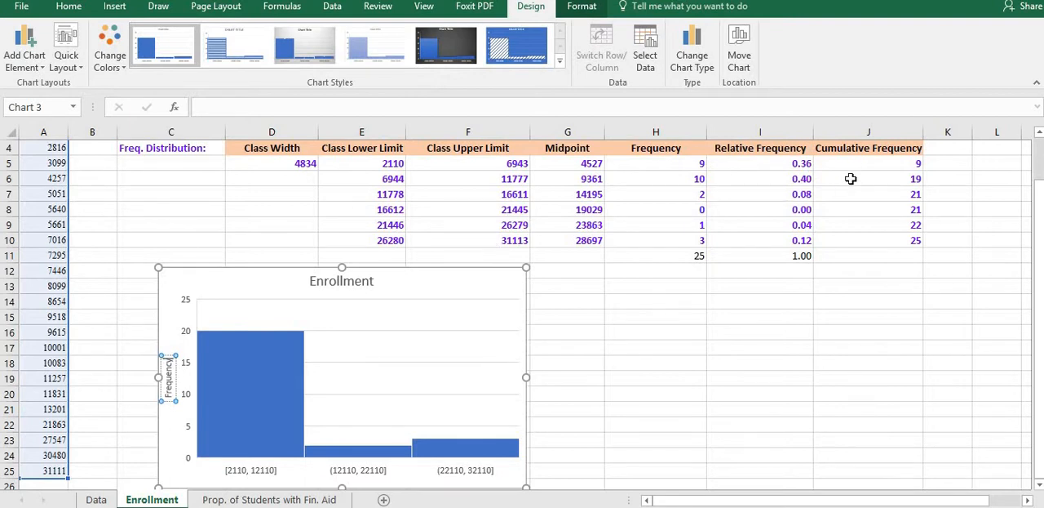
mouse_move(519, 166)
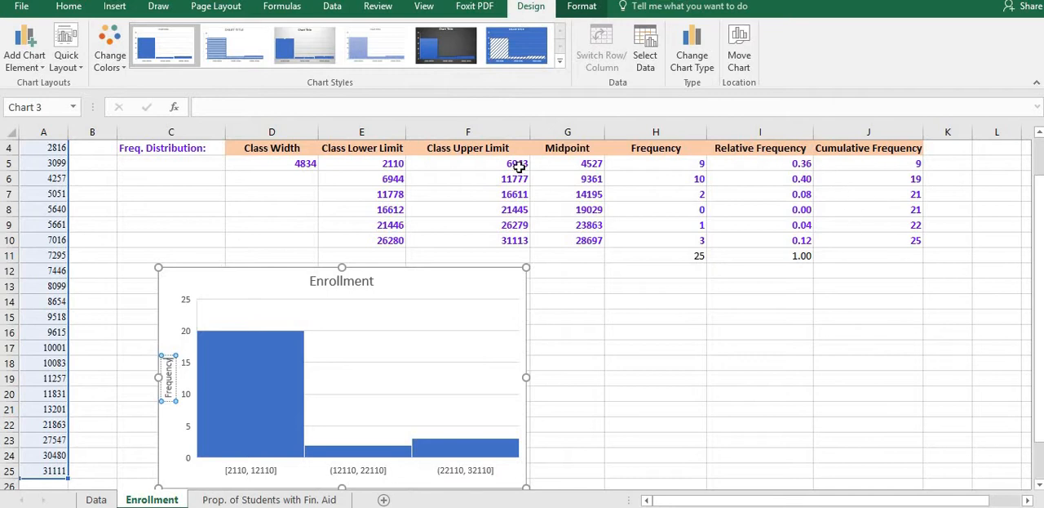
mouse_move(484, 213)
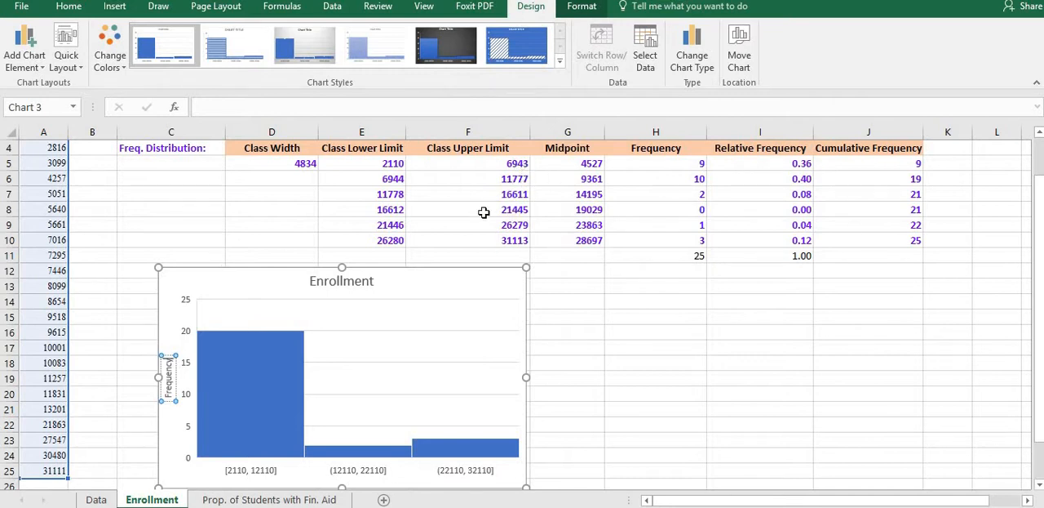
mouse_move(249, 348)
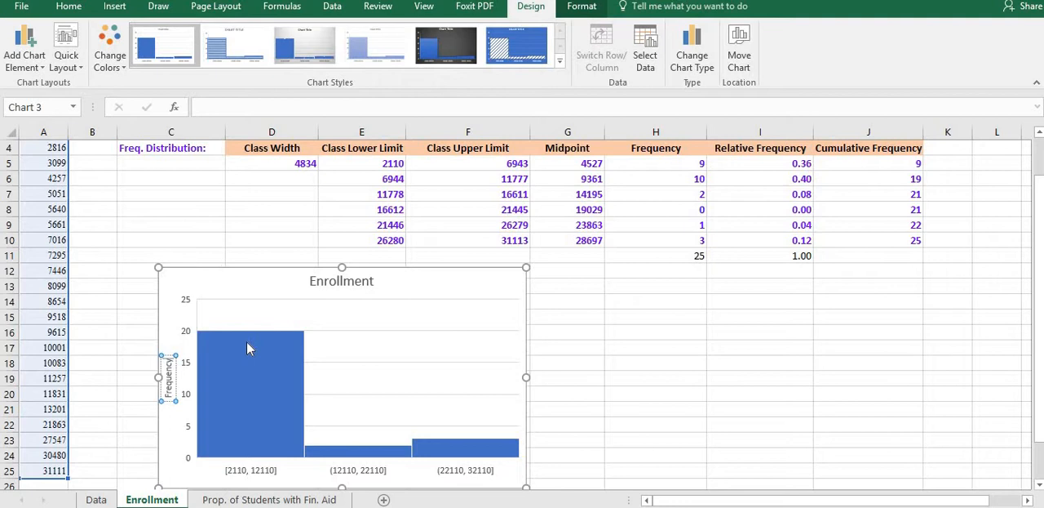
mouse_move(301, 378)
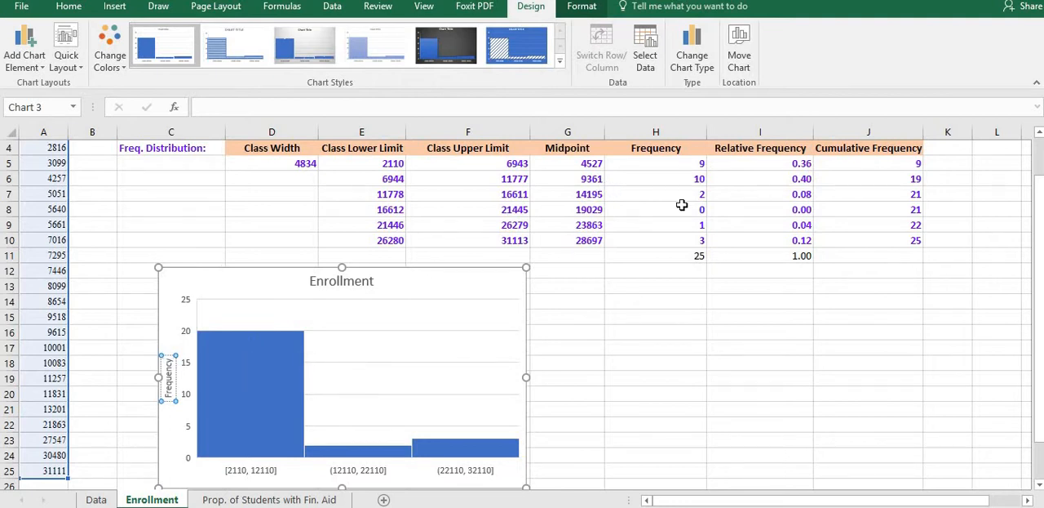
mouse_move(287, 424)
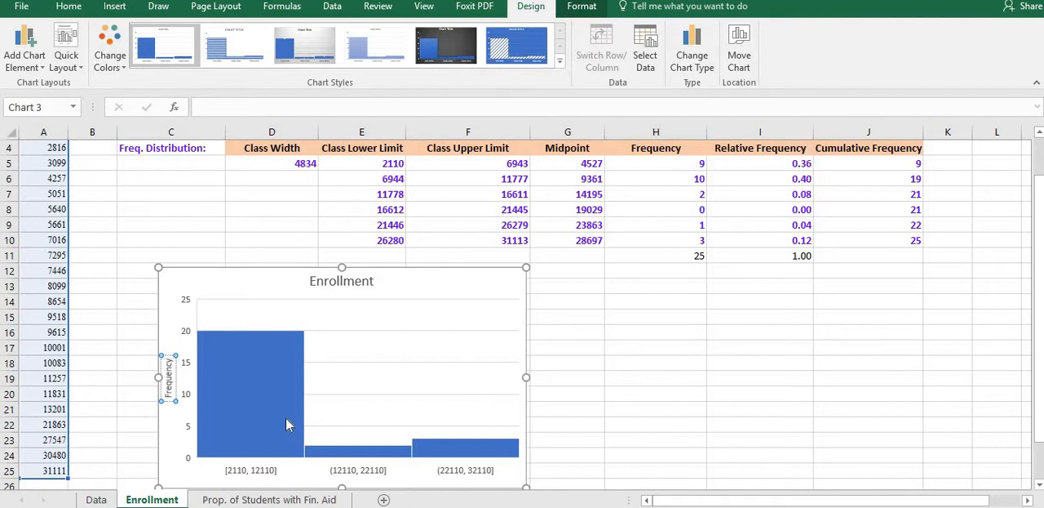
mouse_move(281, 420)
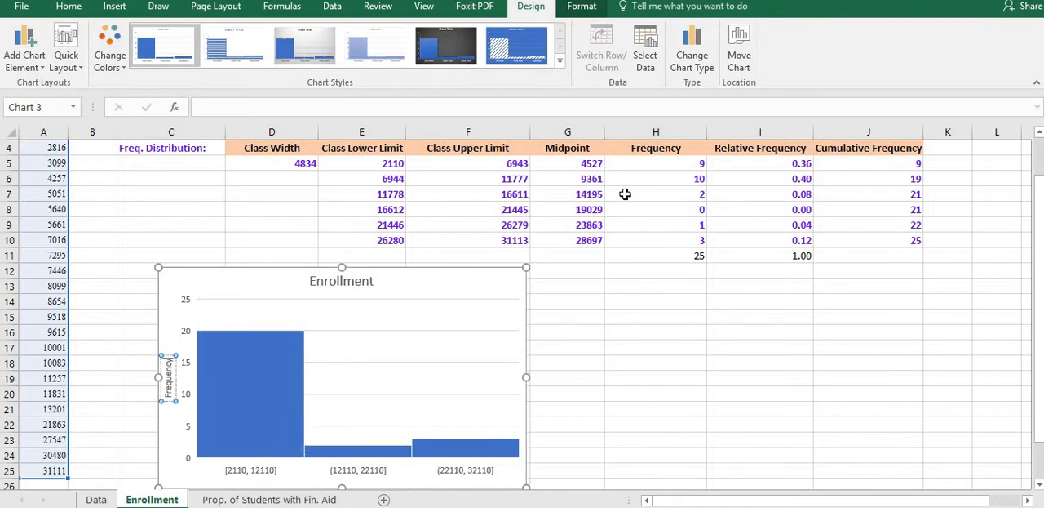
mouse_move(693, 161)
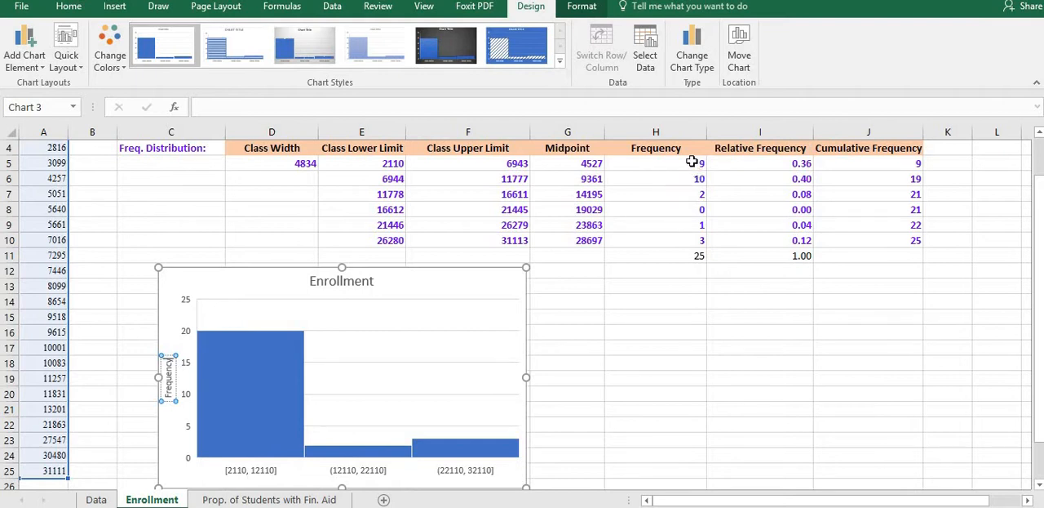
mouse_move(580, 7)
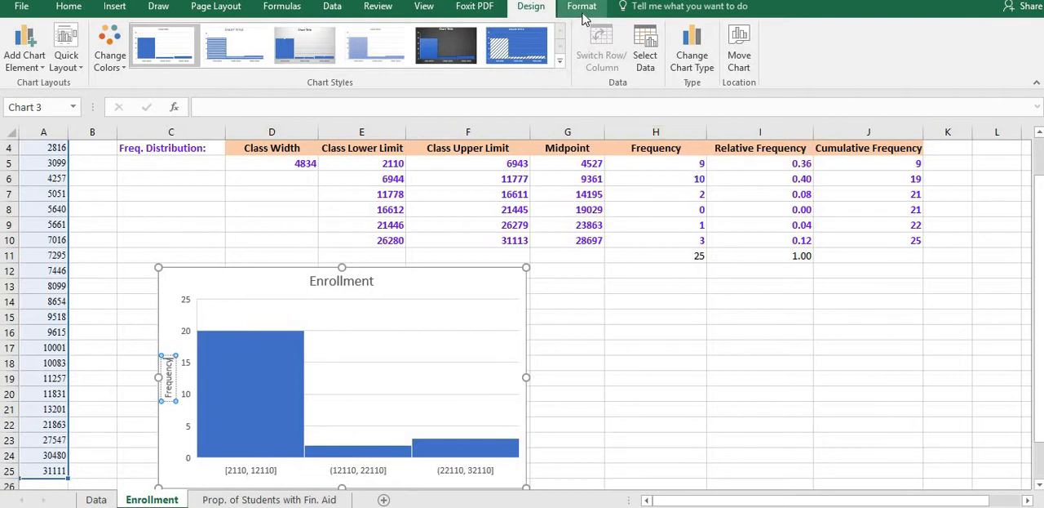
Step: Open the Format Axis pane's Axis Options for the histogram's horizontal axis
left_click(581, 6)
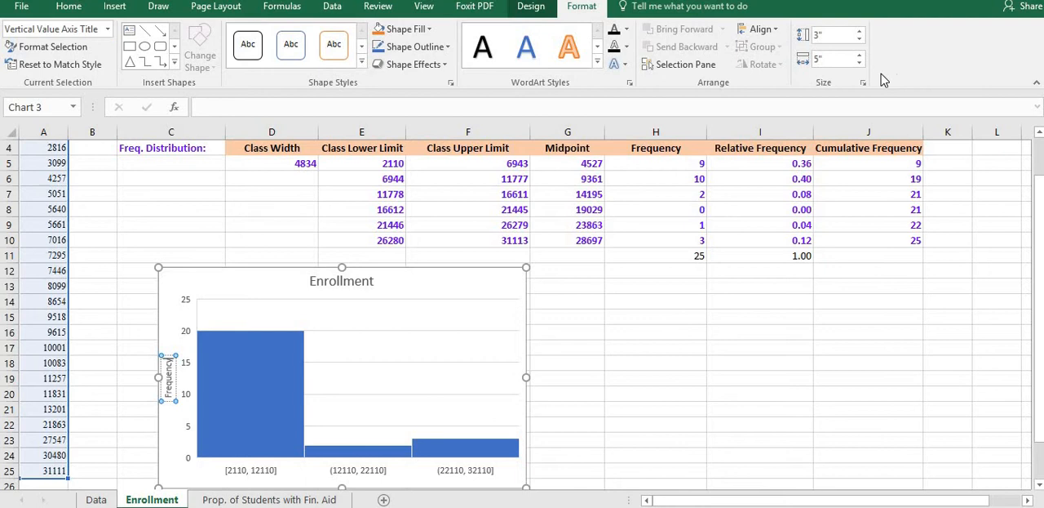
mouse_move(863, 82)
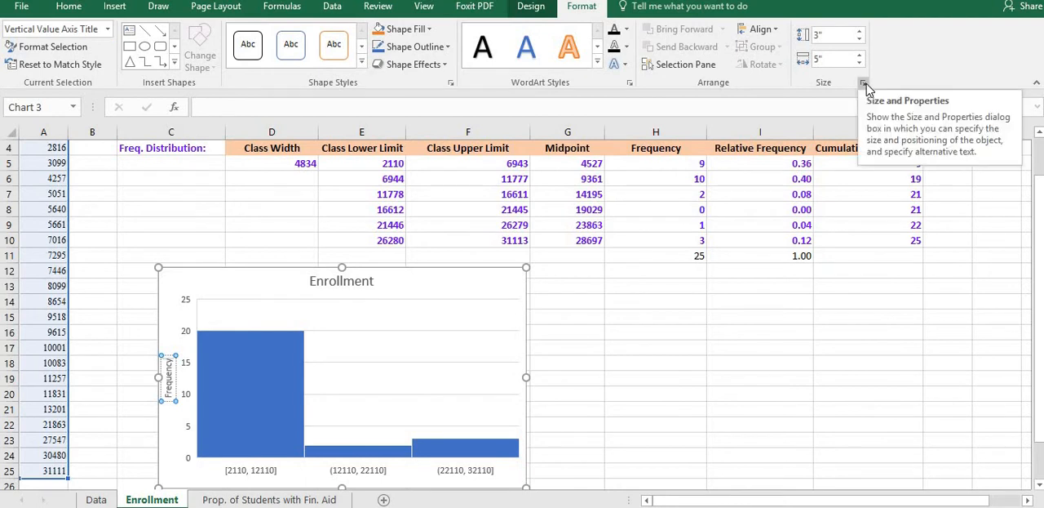
left_click(864, 82)
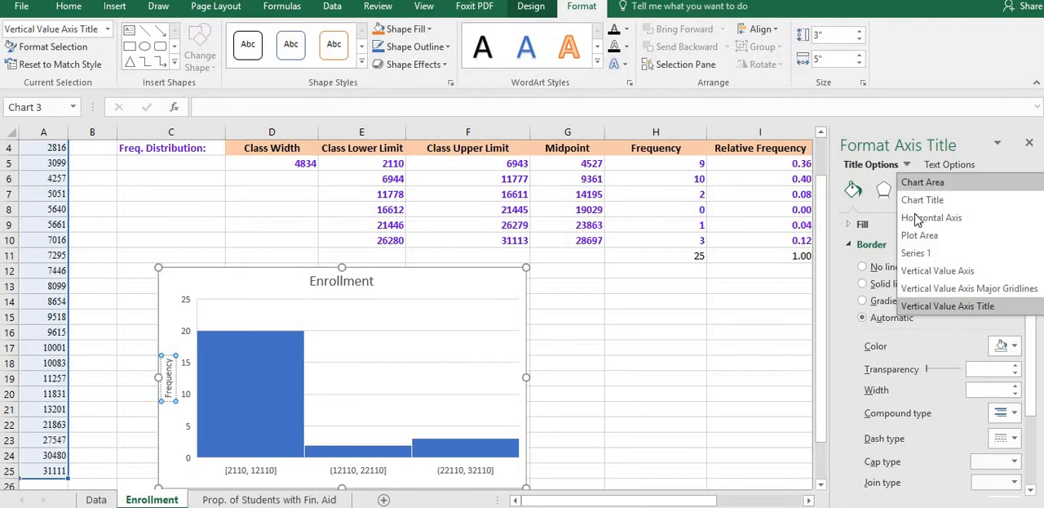
left_click(932, 217)
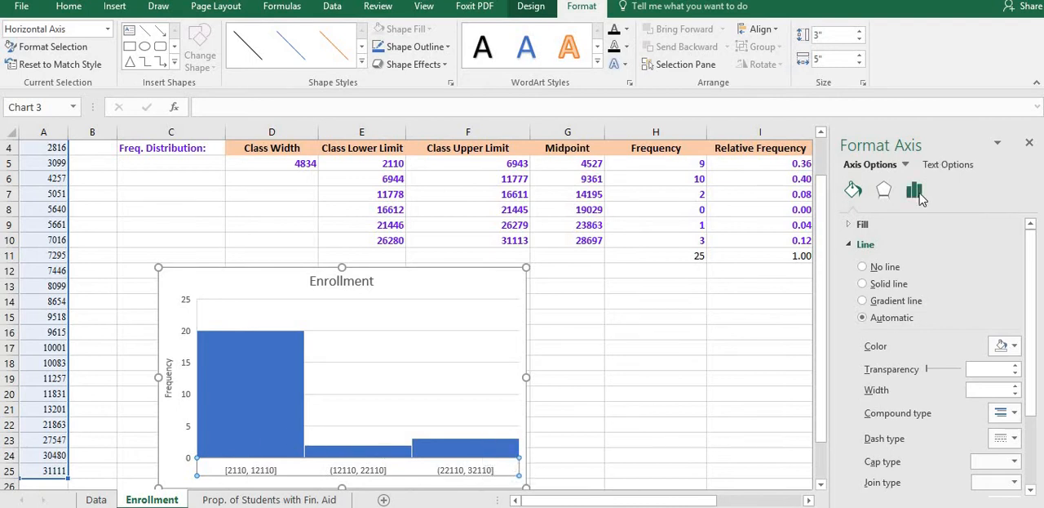
left_click(914, 190)
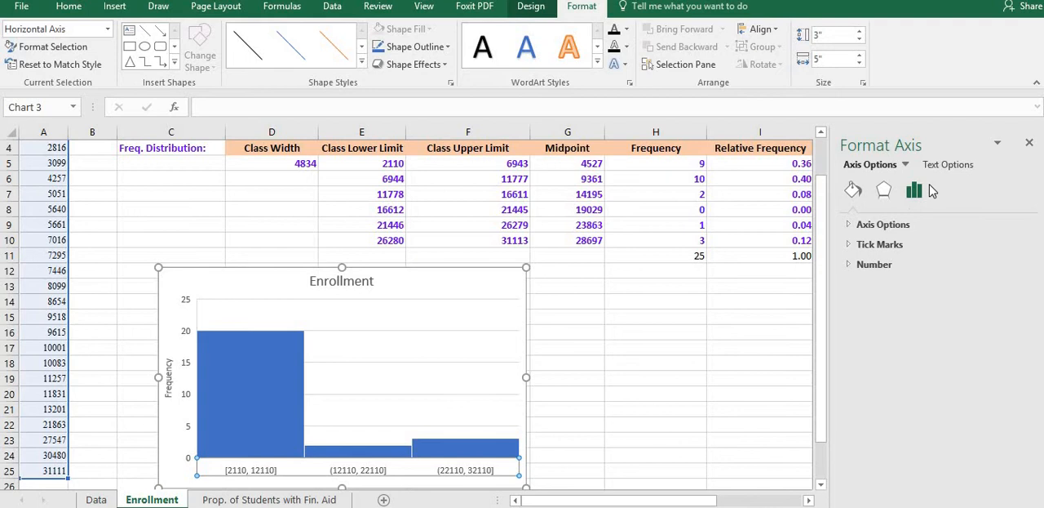
Step: Set the horizontal axis Number of bins to 6
left_click(883, 225)
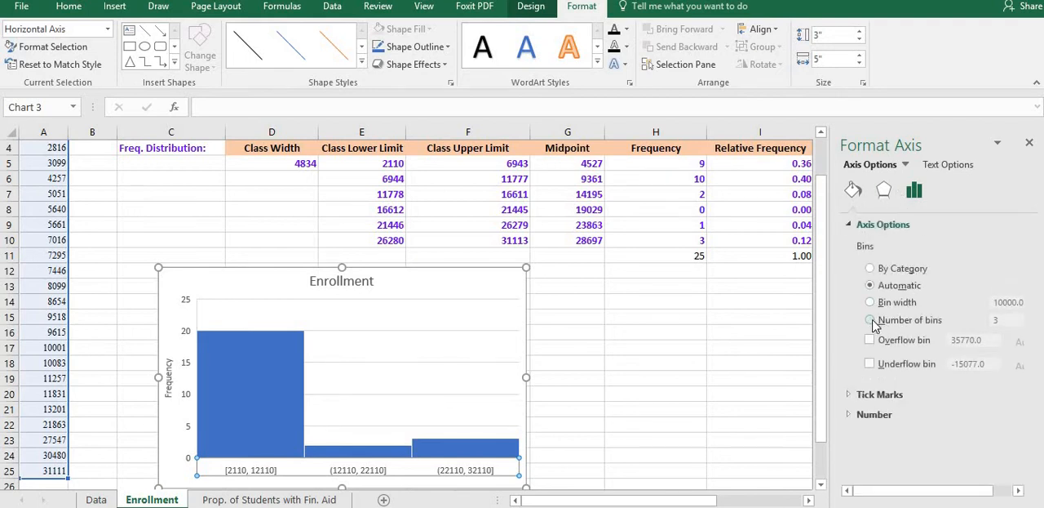
left_click(869, 319)
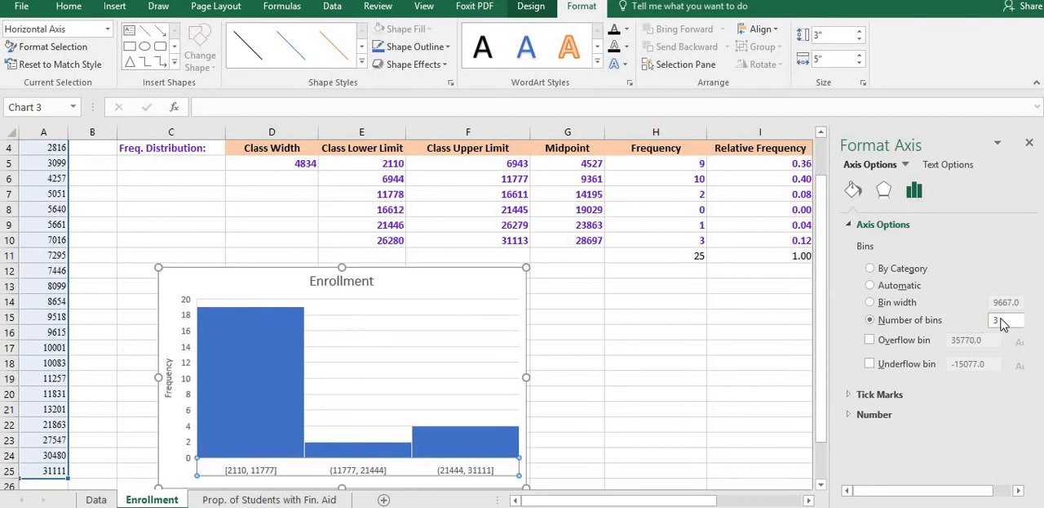
type("6")
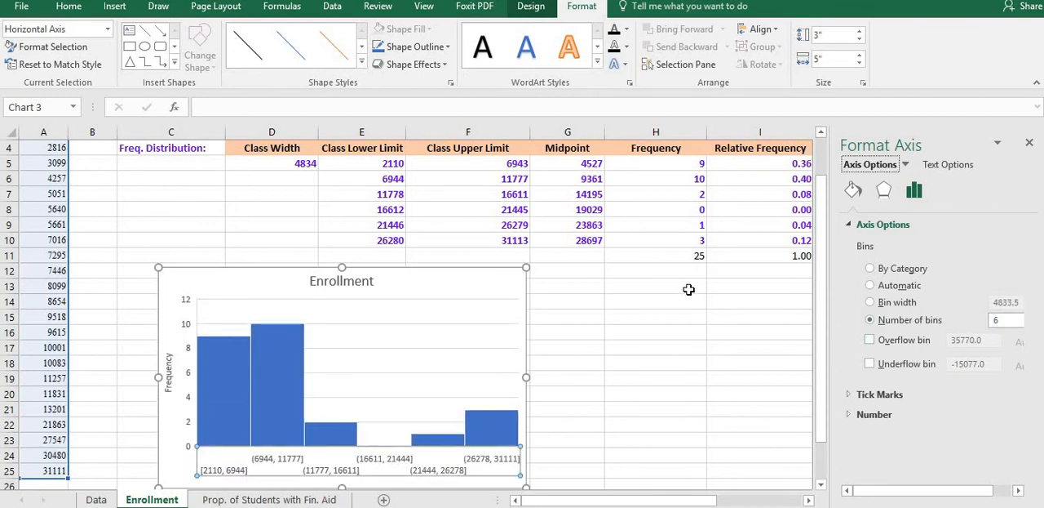
mouse_move(361, 421)
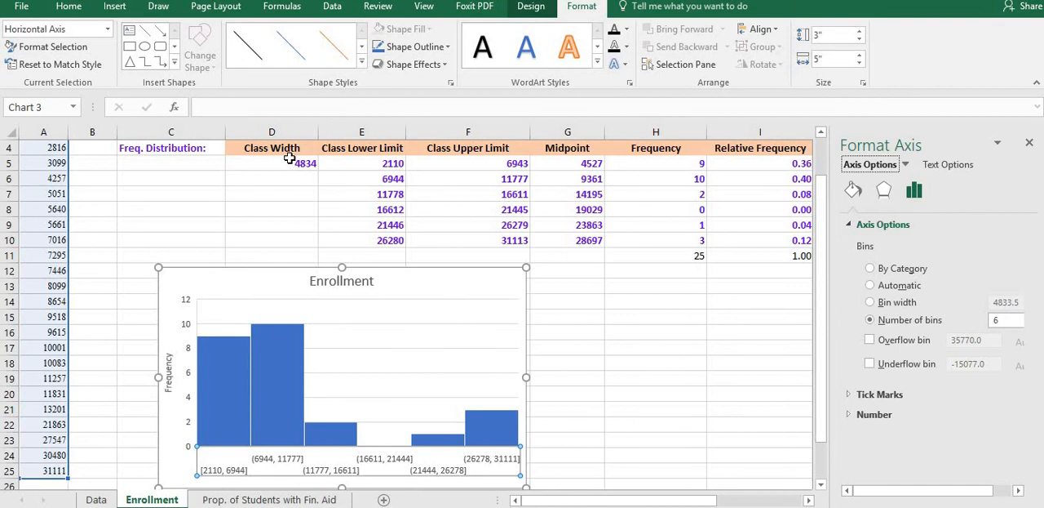
mouse_move(292, 327)
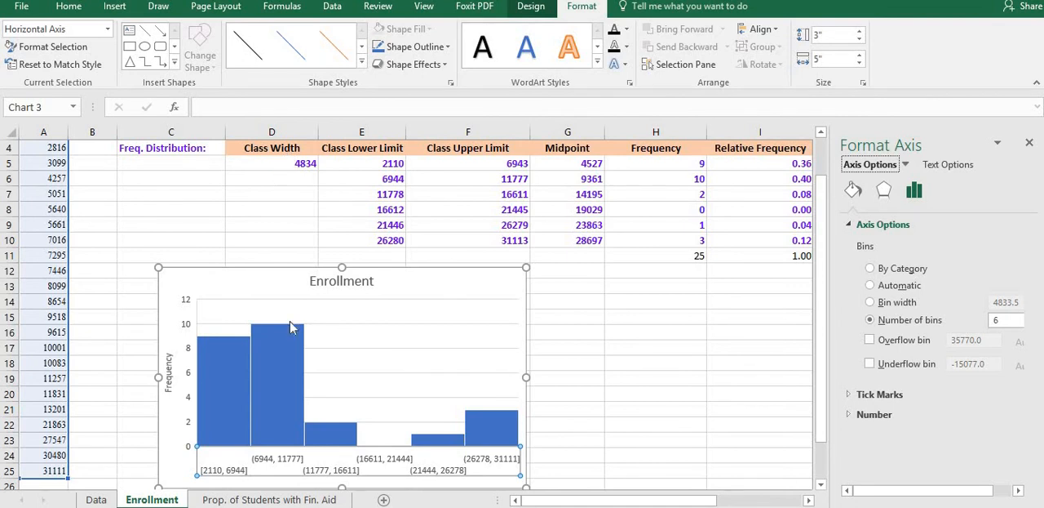
mouse_move(410, 258)
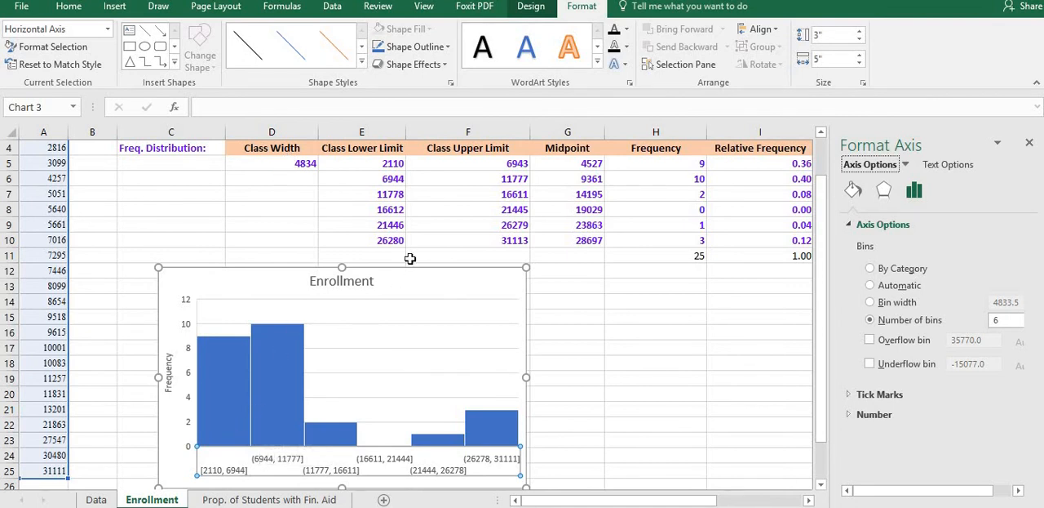
mouse_move(314, 455)
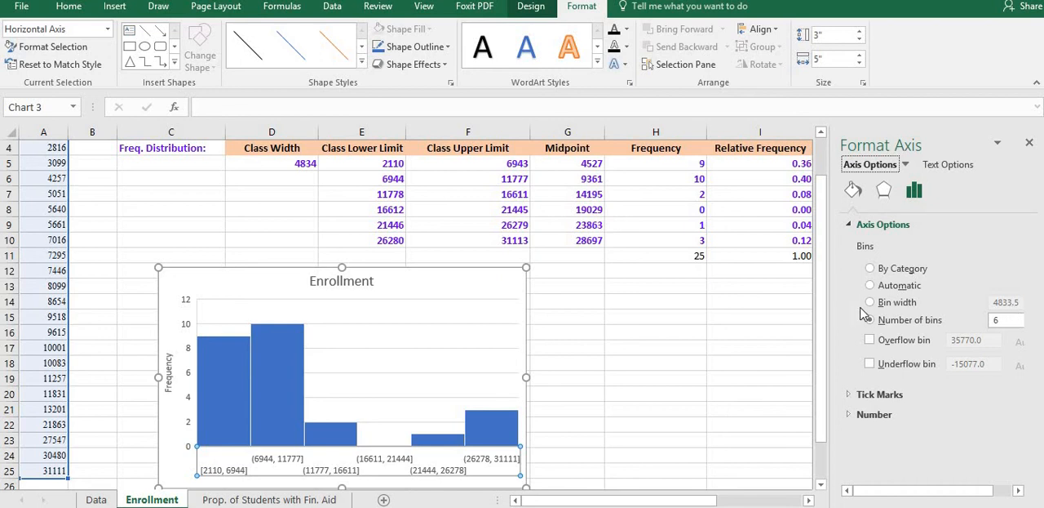
Step: Switch the axis to Bin width and enter 4834
left_click(870, 302)
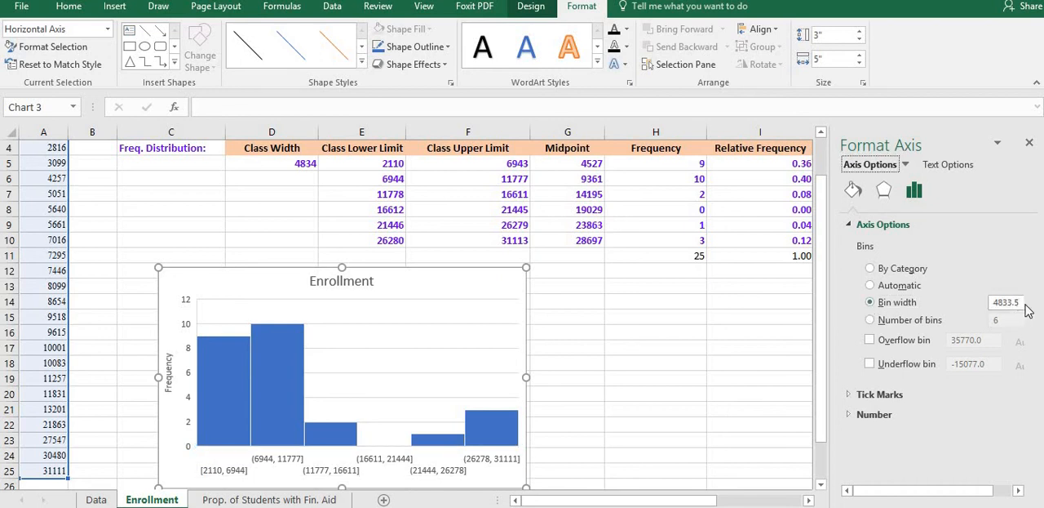
left_click(1006, 302)
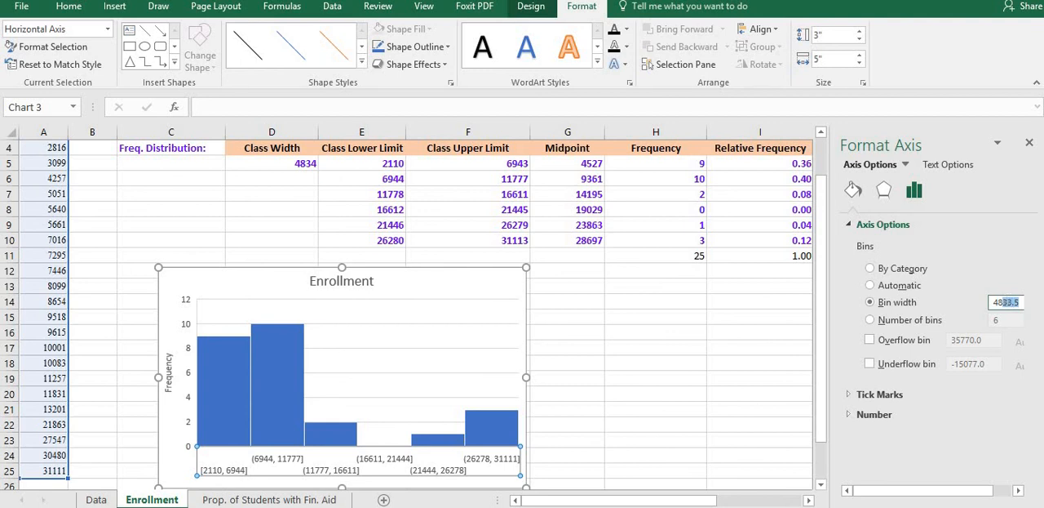
type("4834")
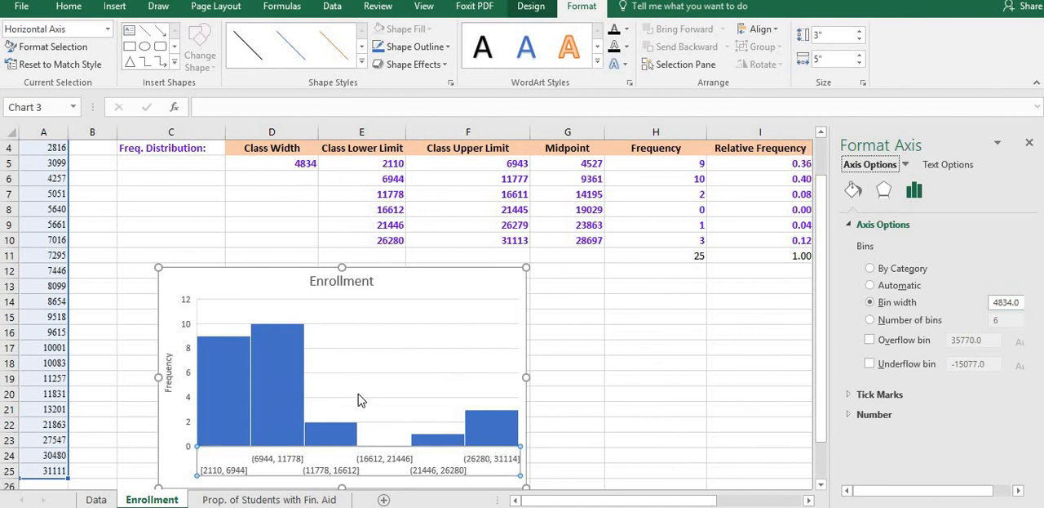
mouse_move(540, 242)
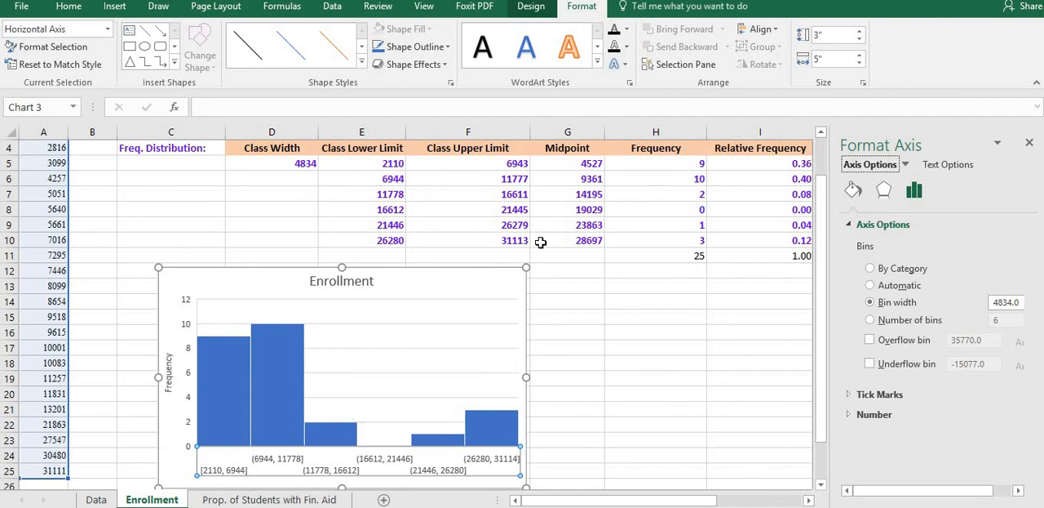